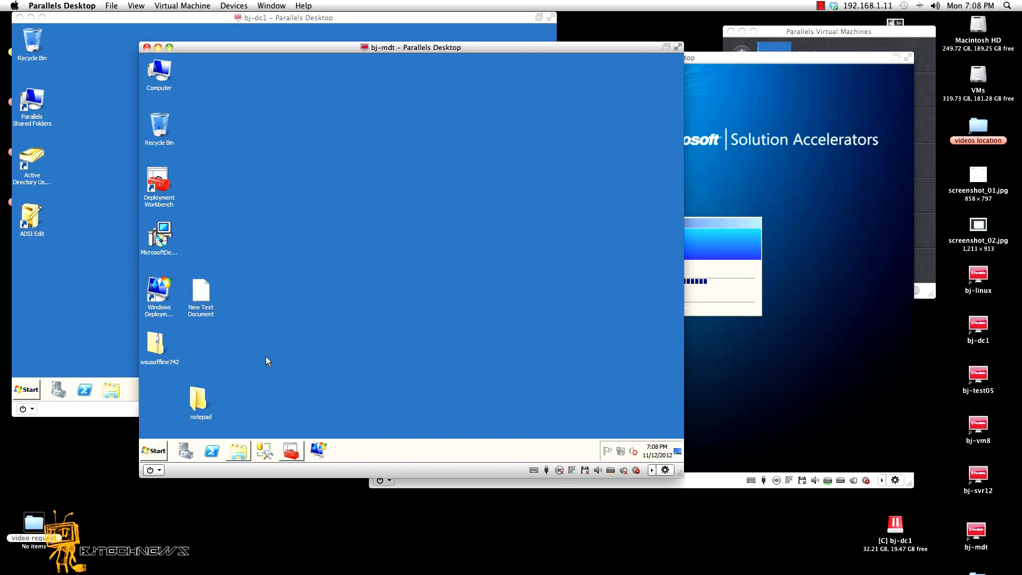
{"action": "mouse_move", "coordinate": [346, 350]}
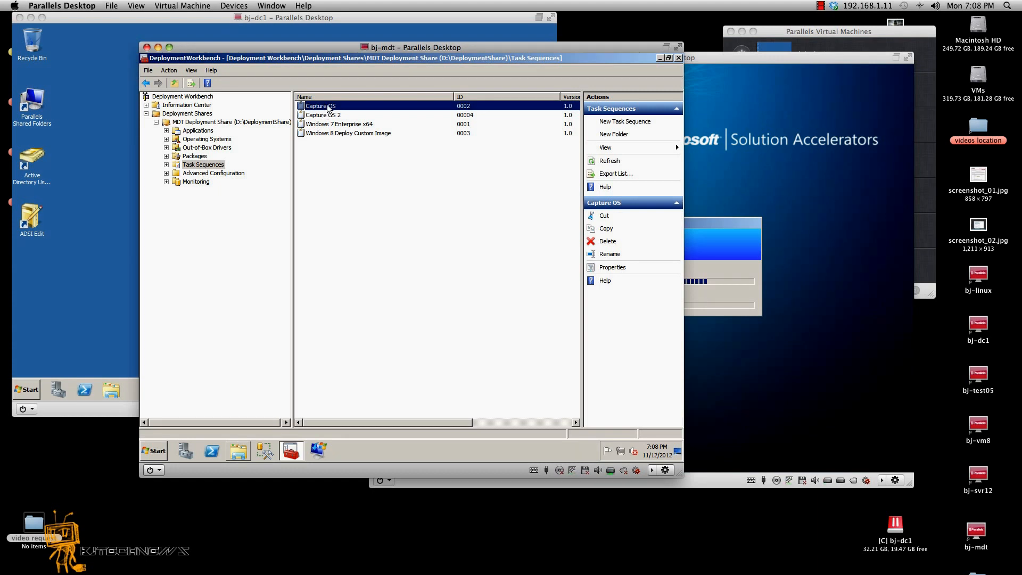
Show the Capture OS task sequence's Capture 2nd Partition step, an imagex capture of drive D
{"action": "double_click", "coordinate": [320, 105]}
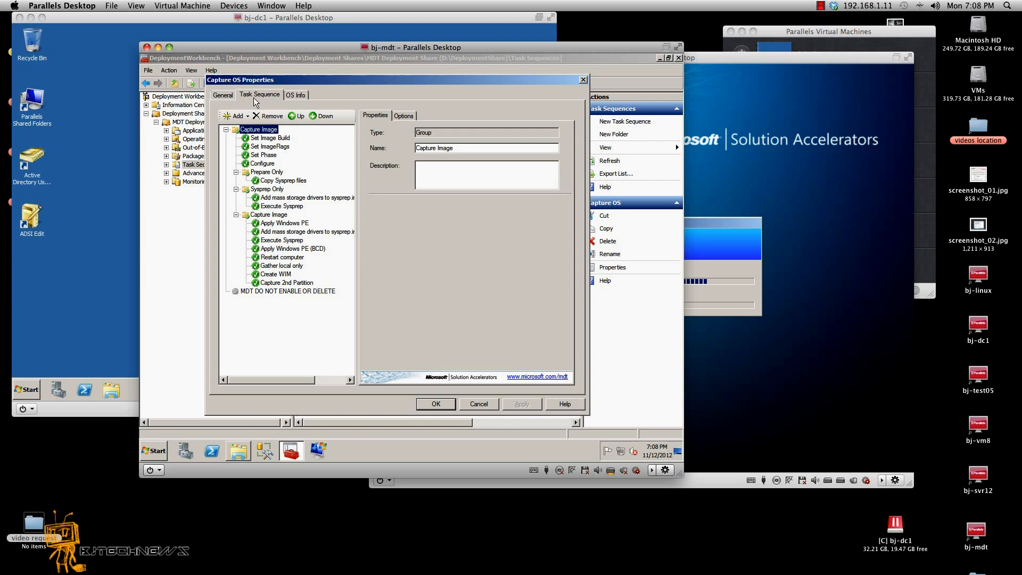
{"action": "mouse_move", "coordinate": [325, 313]}
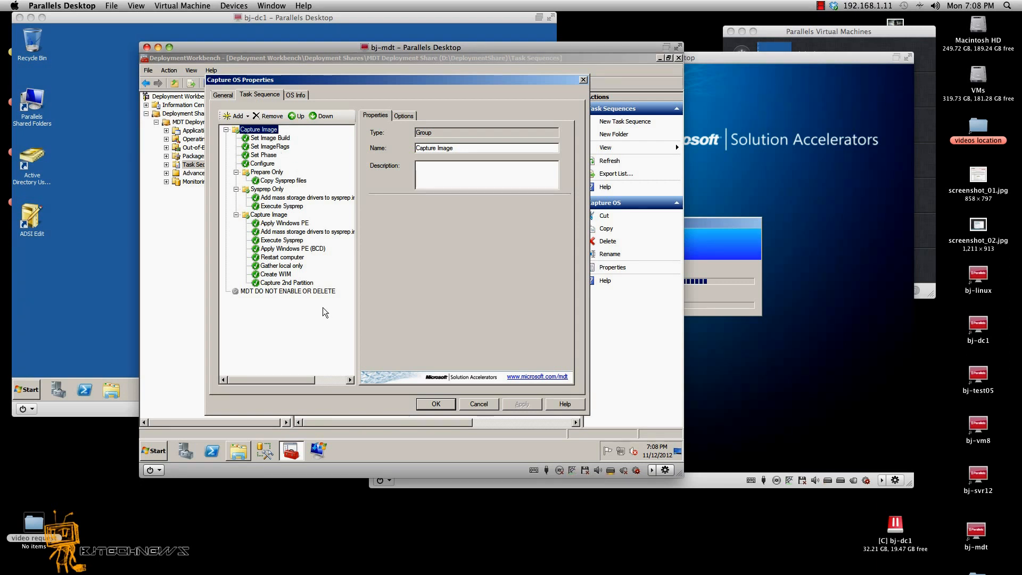
{"action": "left_click", "coordinate": [276, 273]}
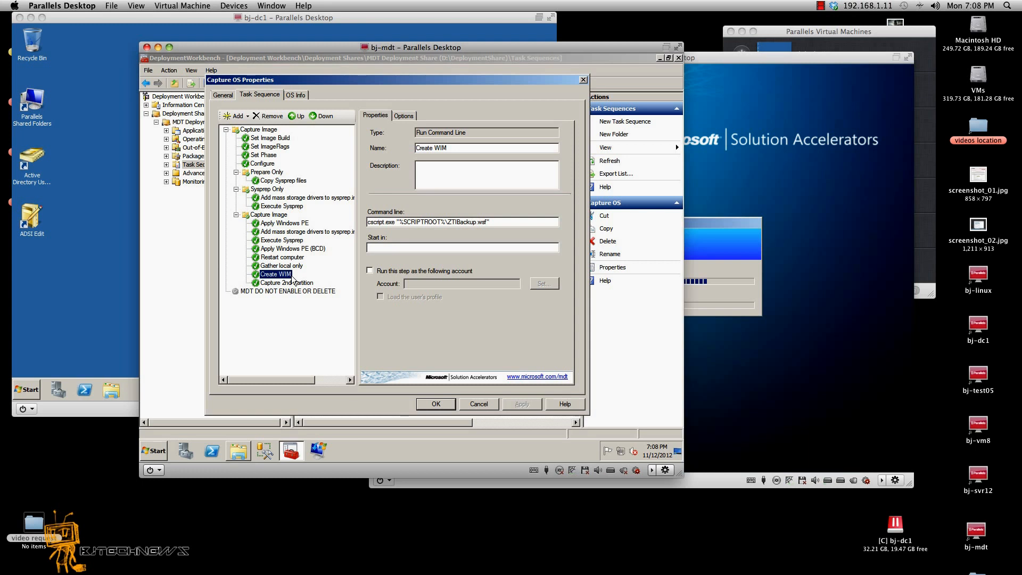
{"action": "left_click", "coordinate": [287, 282]}
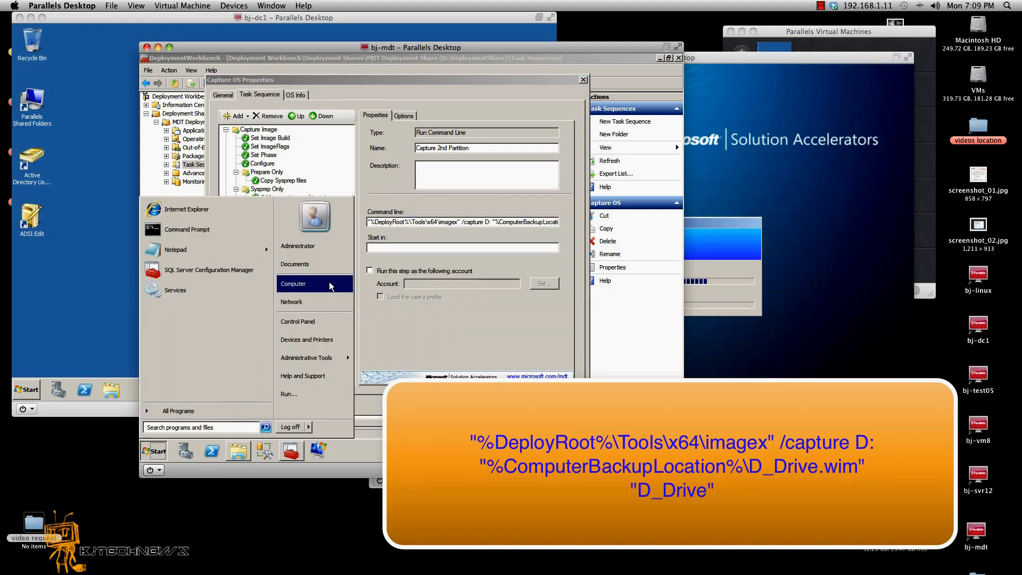
Browse from Computer into D:\DeploymentShare\Tools in Windows Explorer
{"action": "left_click", "coordinate": [292, 284]}
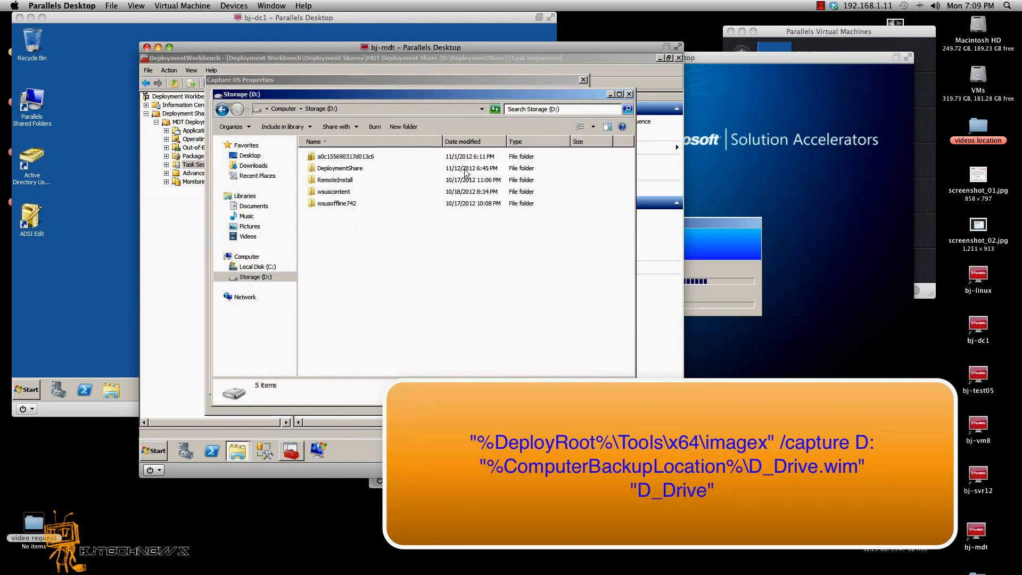
{"action": "double_click", "coordinate": [339, 168]}
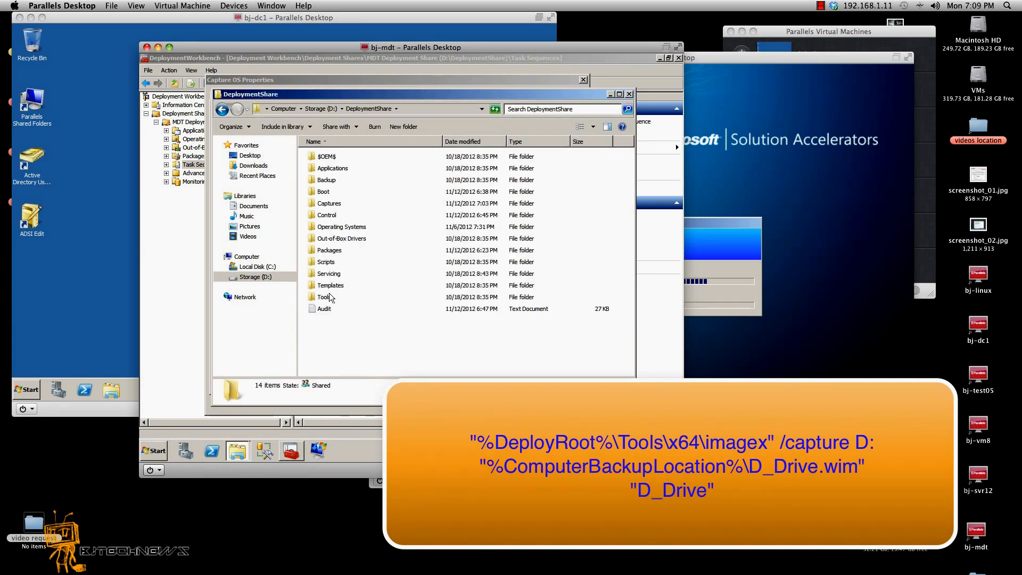
{"action": "double_click", "coordinate": [324, 297]}
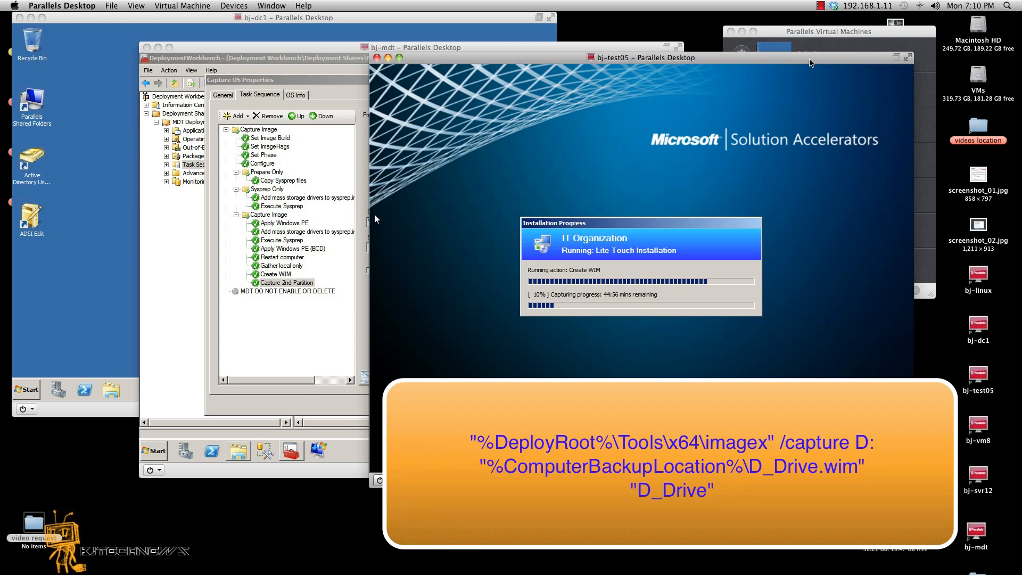
{"action": "mouse_move", "coordinate": [629, 3]}
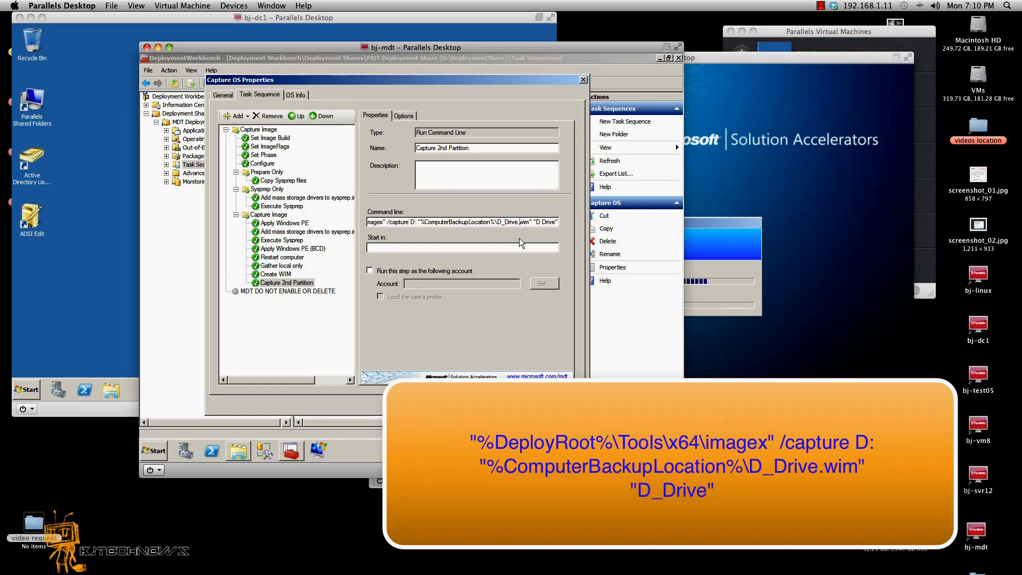
{"action": "mouse_move", "coordinate": [515, 246]}
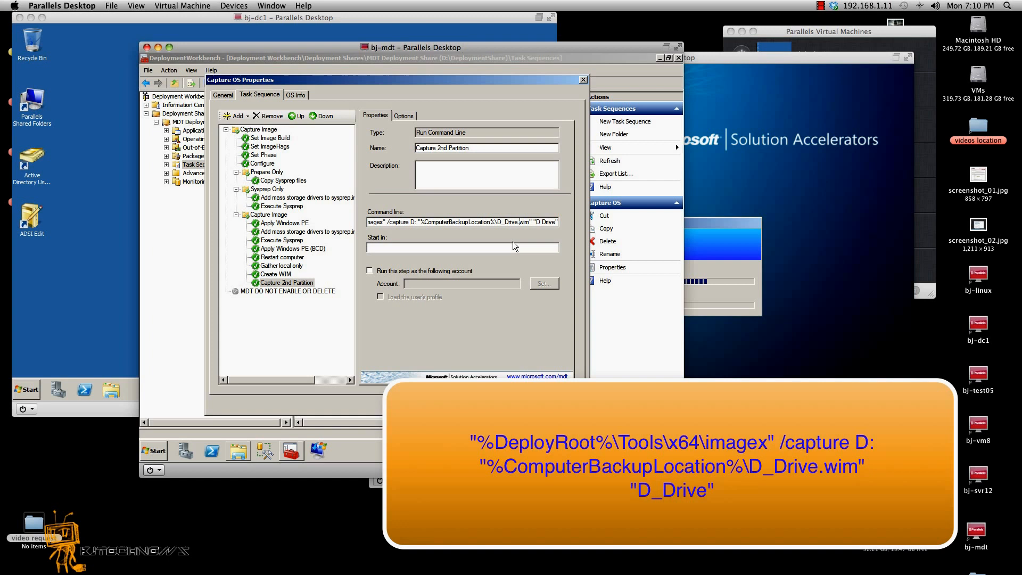
{"action": "mouse_move", "coordinate": [532, 248]}
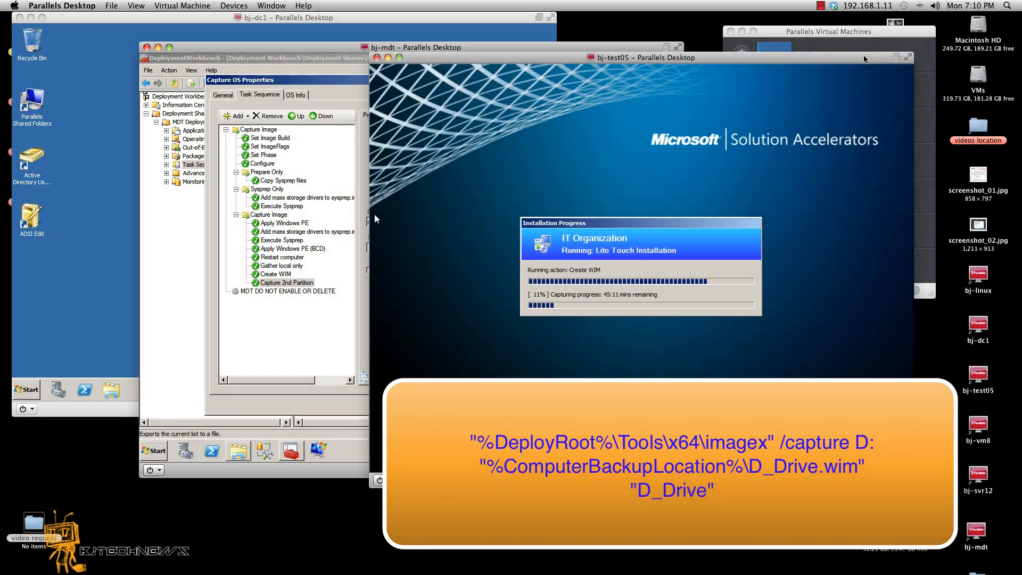
{"action": "mouse_move", "coordinate": [762, 148]}
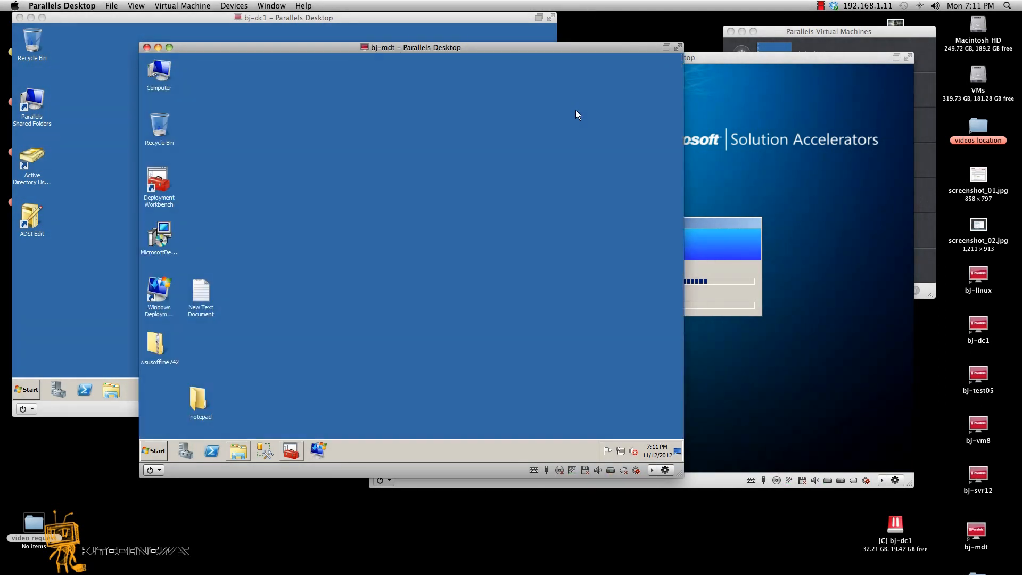
{"action": "mouse_move", "coordinate": [763, 125]}
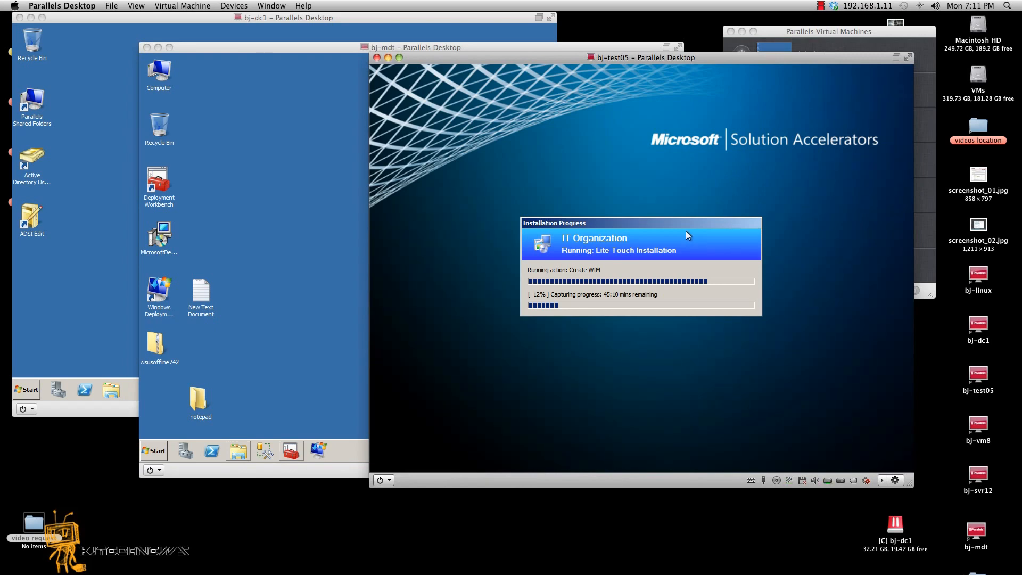
Return to DeploymentShare in Explorer and open its Captures folder showing 0002.wim
{"action": "left_click", "coordinate": [415, 47]}
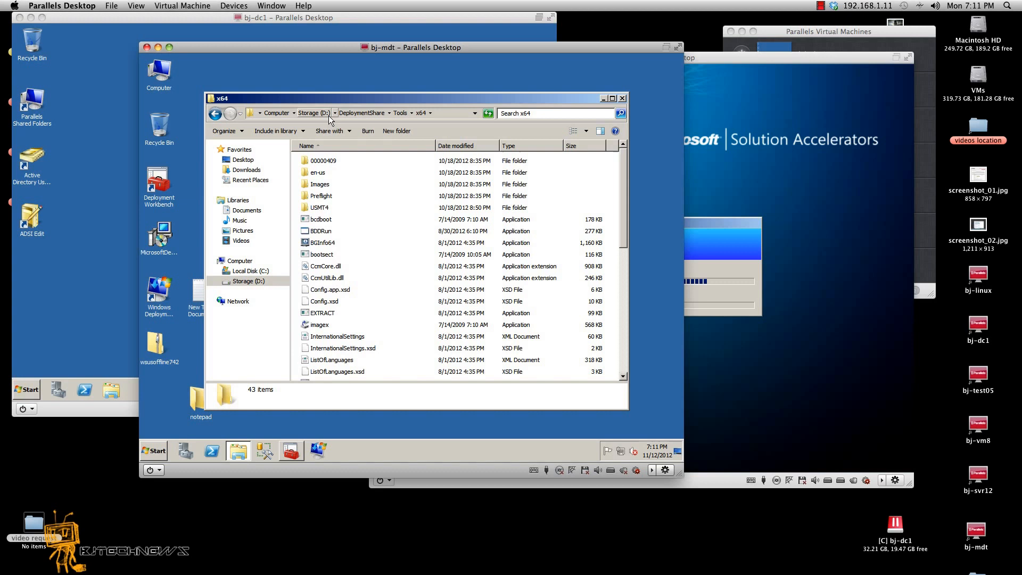
{"action": "left_click", "coordinate": [362, 113]}
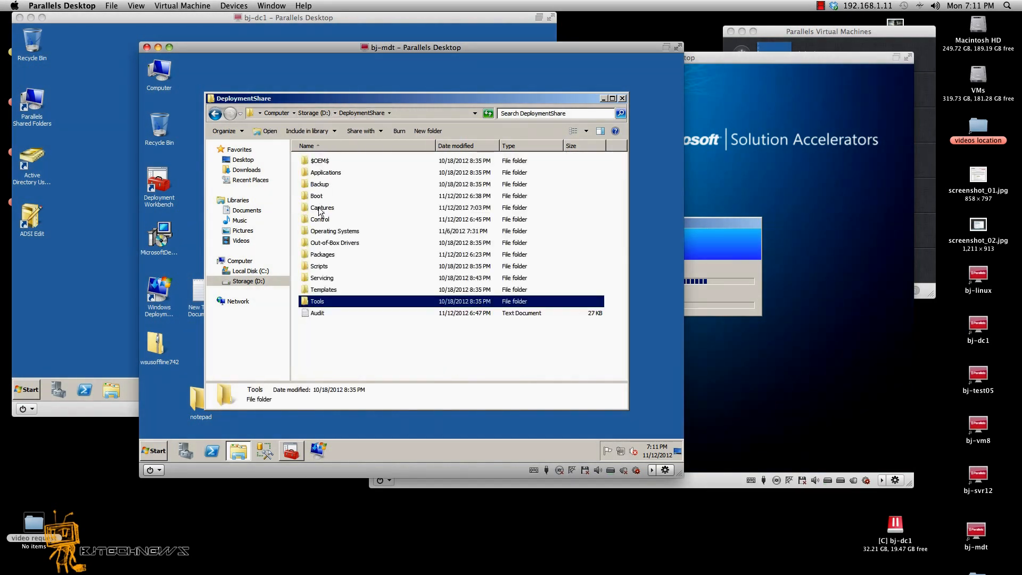
{"action": "double_click", "coordinate": [322, 207]}
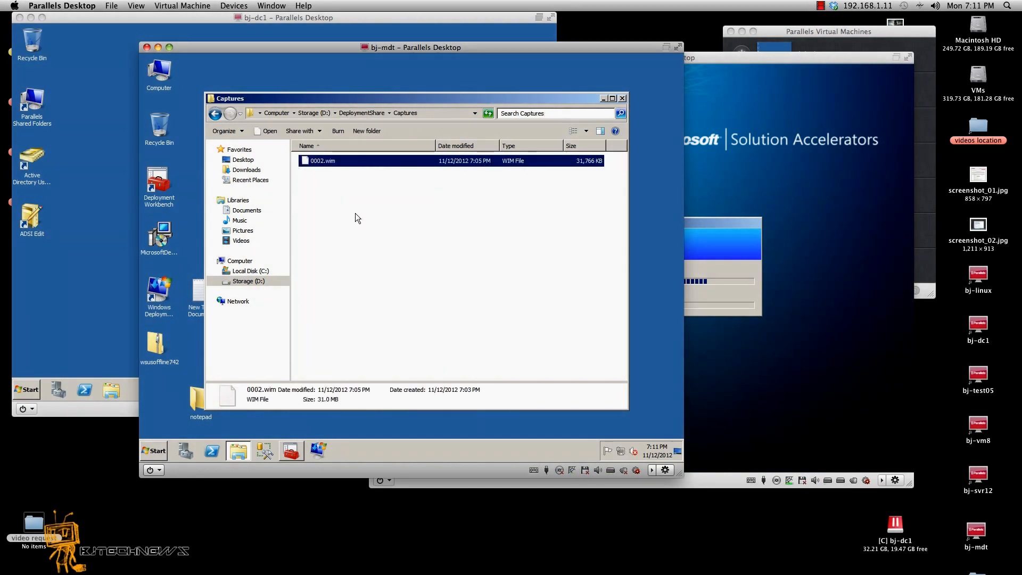